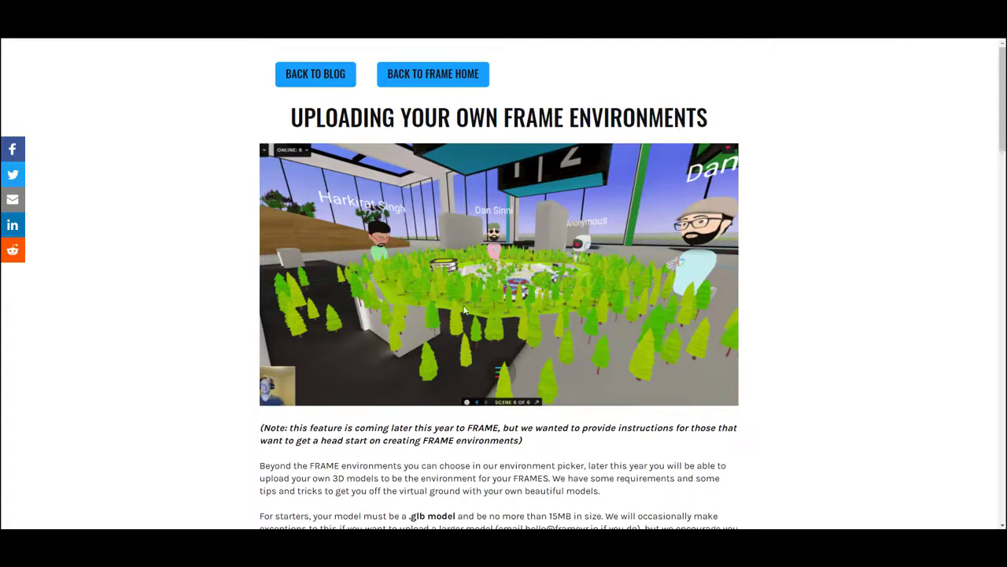
# Bring up the FRAME menu panel and show its Frames section for managing frames
pyautogui.scroll(-3)
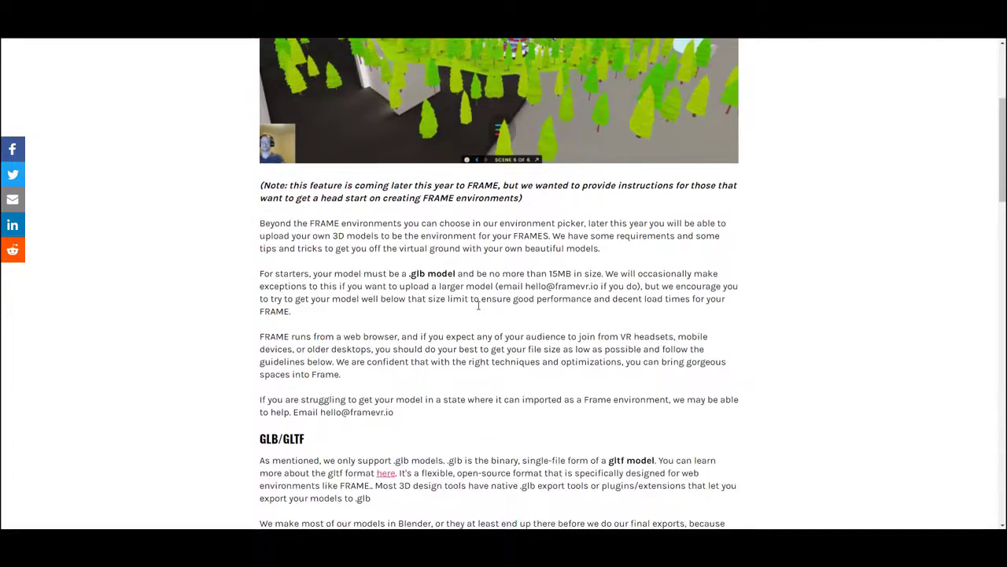
pyautogui.scroll(-3)
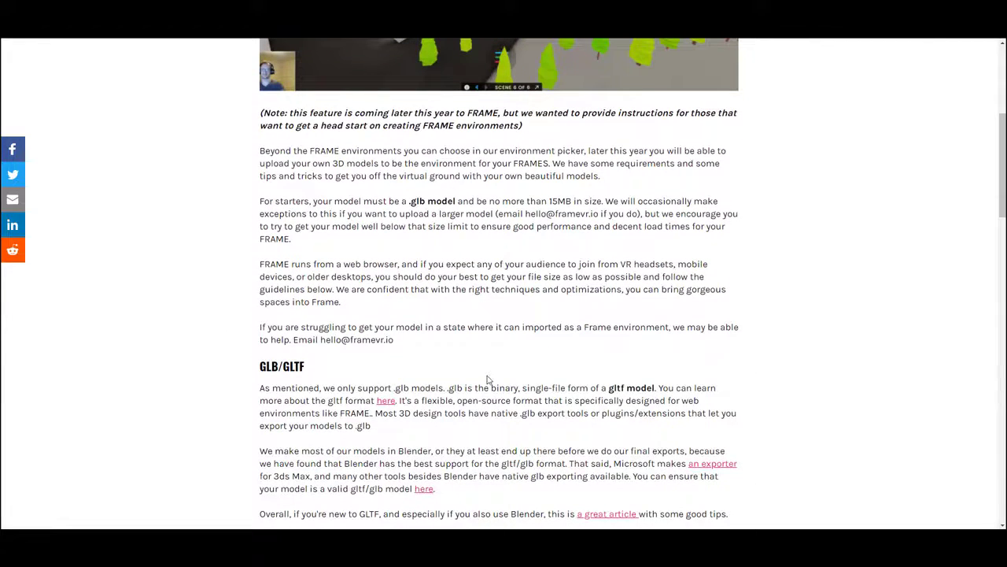
pyautogui.scroll(-3)
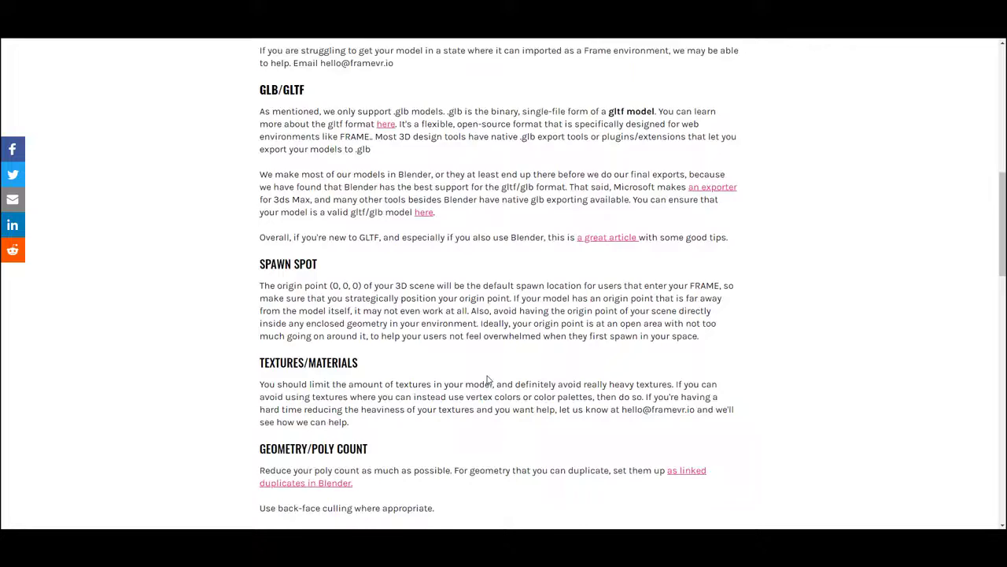
pyautogui.scroll(-3)
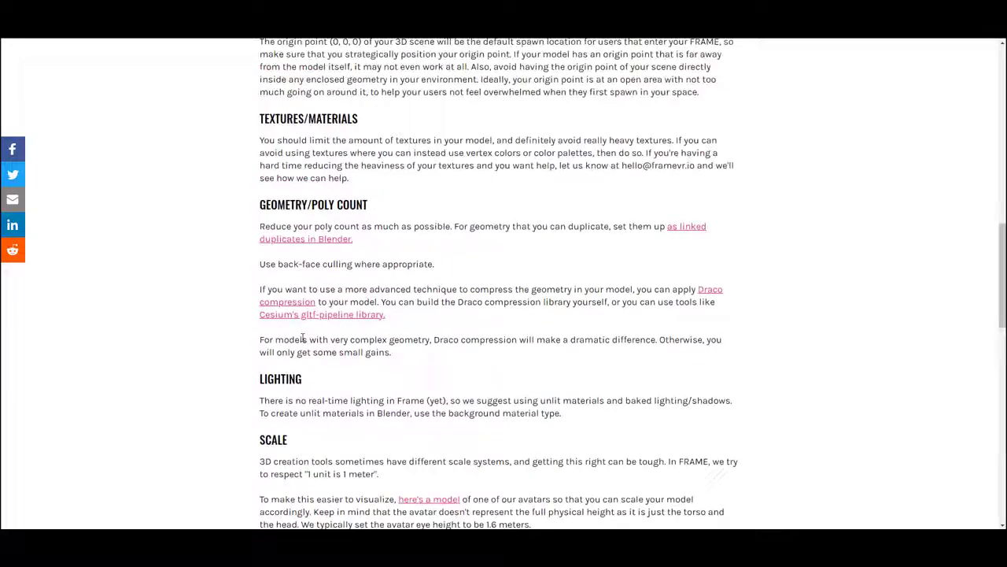
pyautogui.scroll(3)
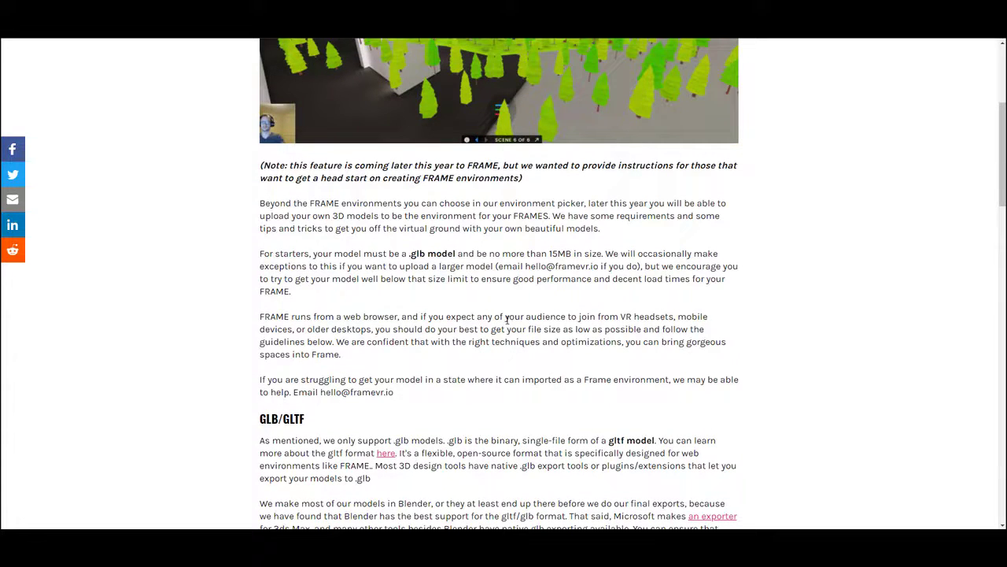
pyautogui.scroll(3)
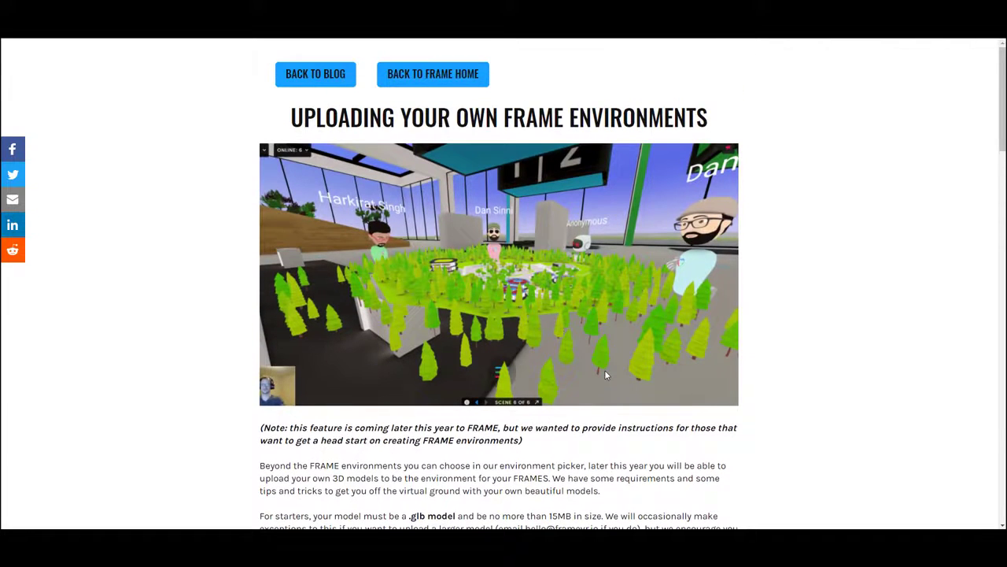
pyautogui.scroll(-3)
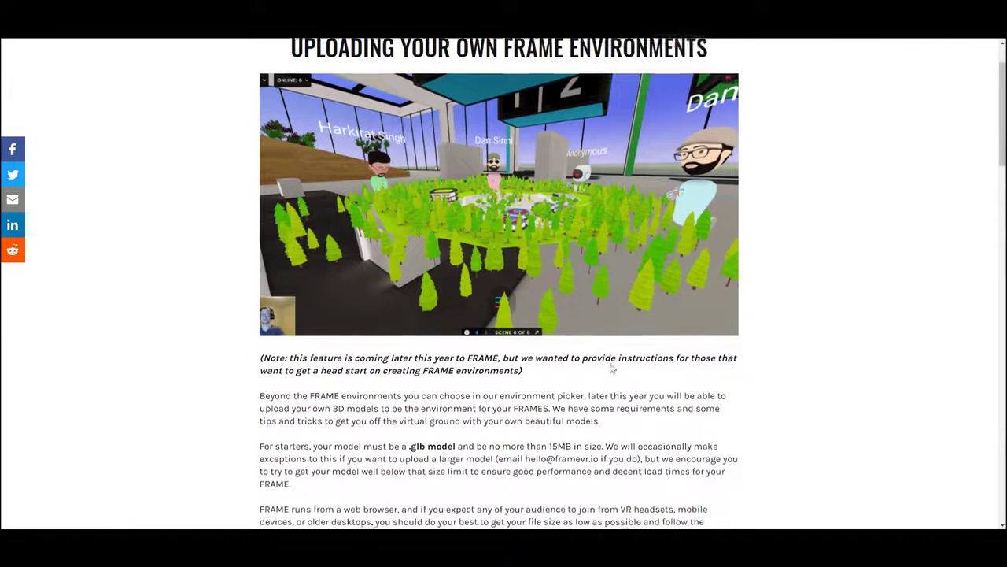
pyautogui.scroll(-3)
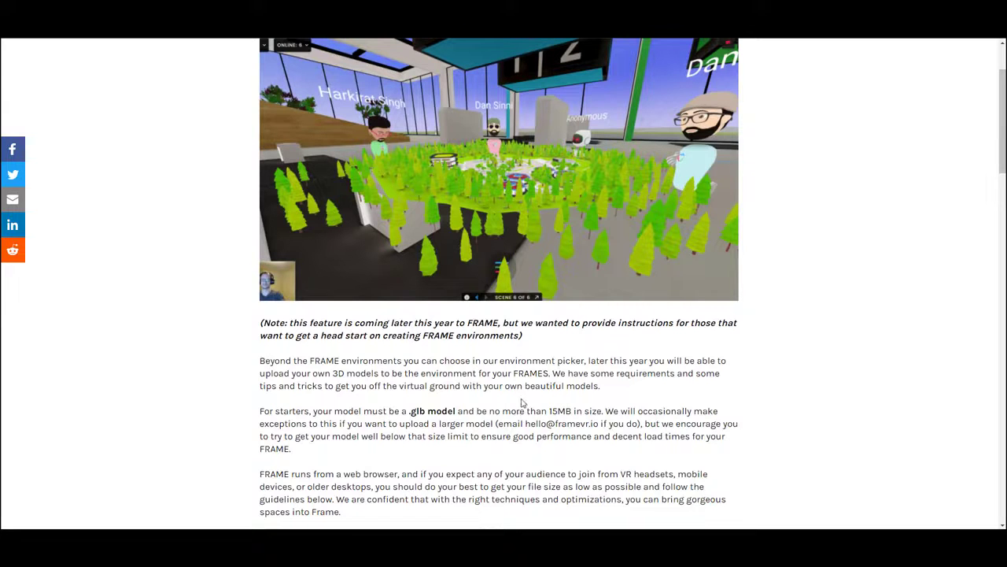
pyautogui.scroll(-3)
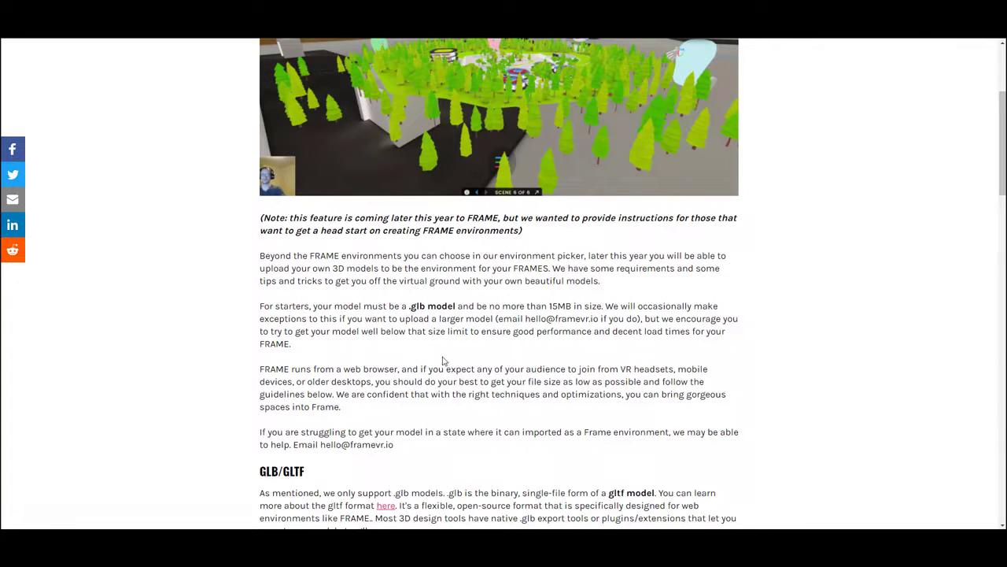
pyautogui.scroll(-3)
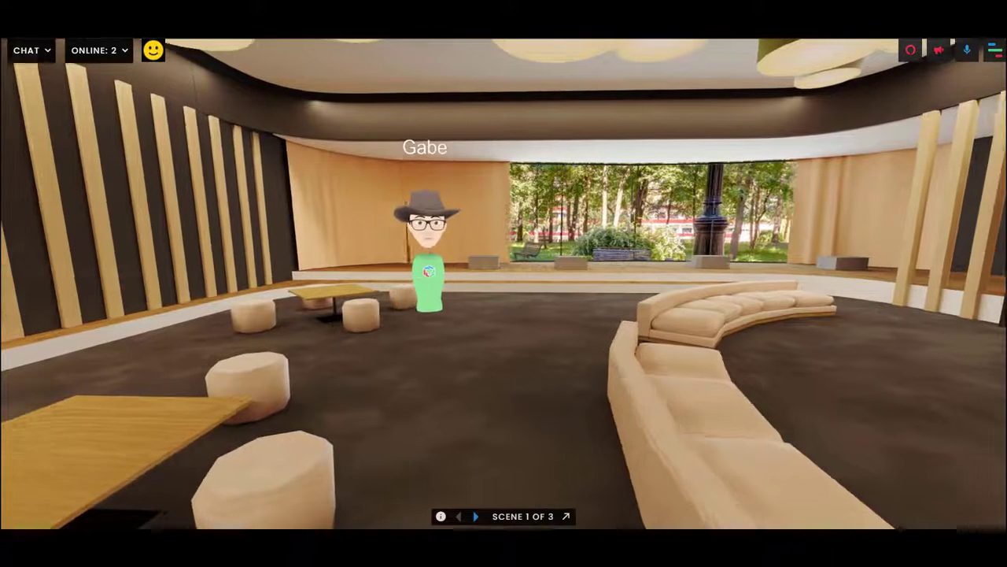
pyautogui.click(995, 49)
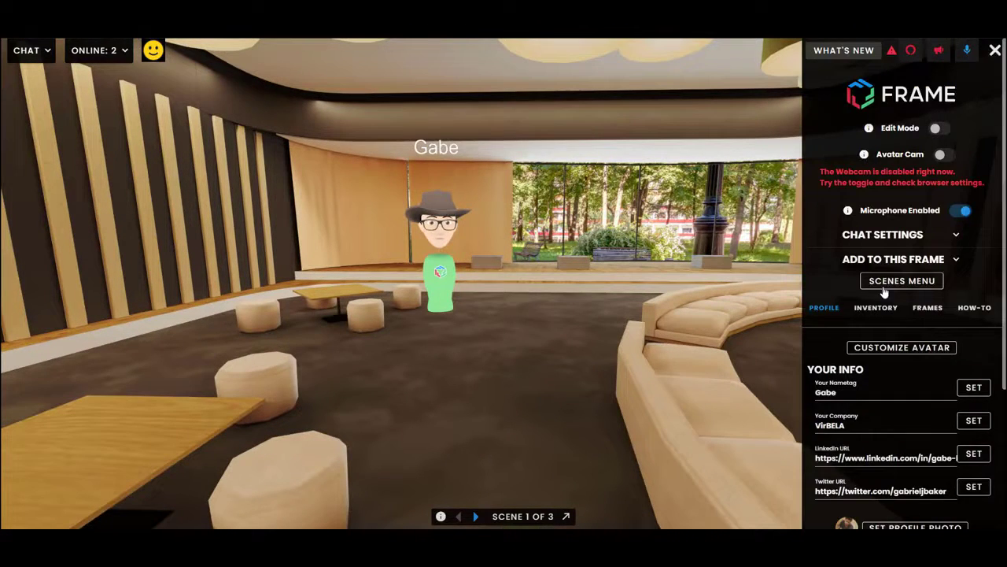
pyautogui.moveTo(995, 62)
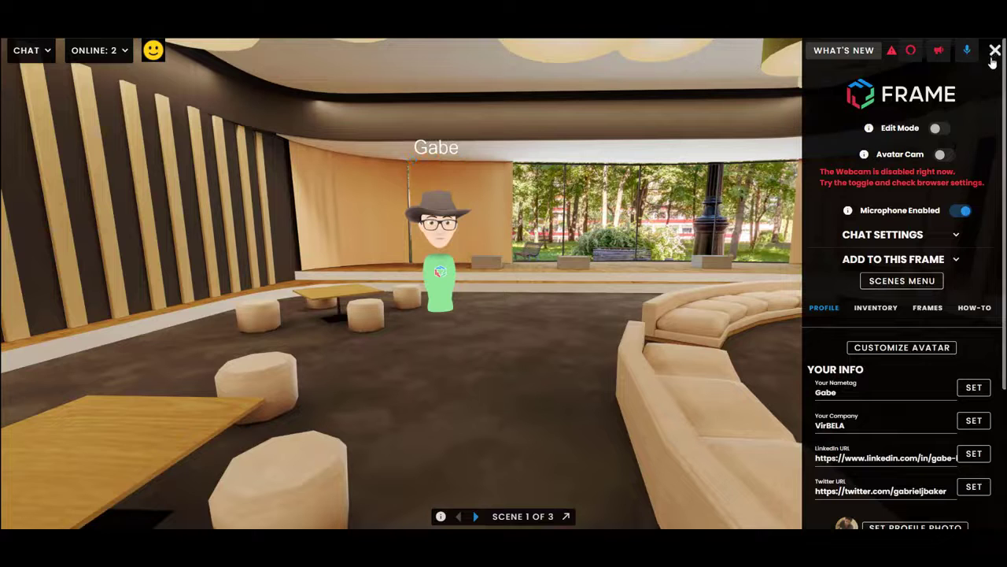
pyautogui.click(927, 307)
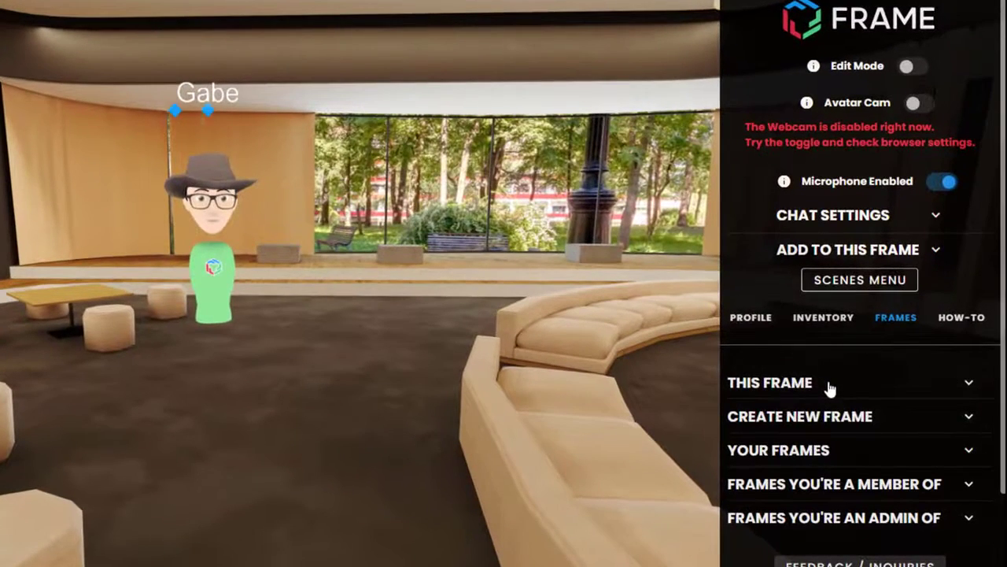
# Expand This Frame and browse the Environment list without changing it from Lounge
pyautogui.click(769, 382)
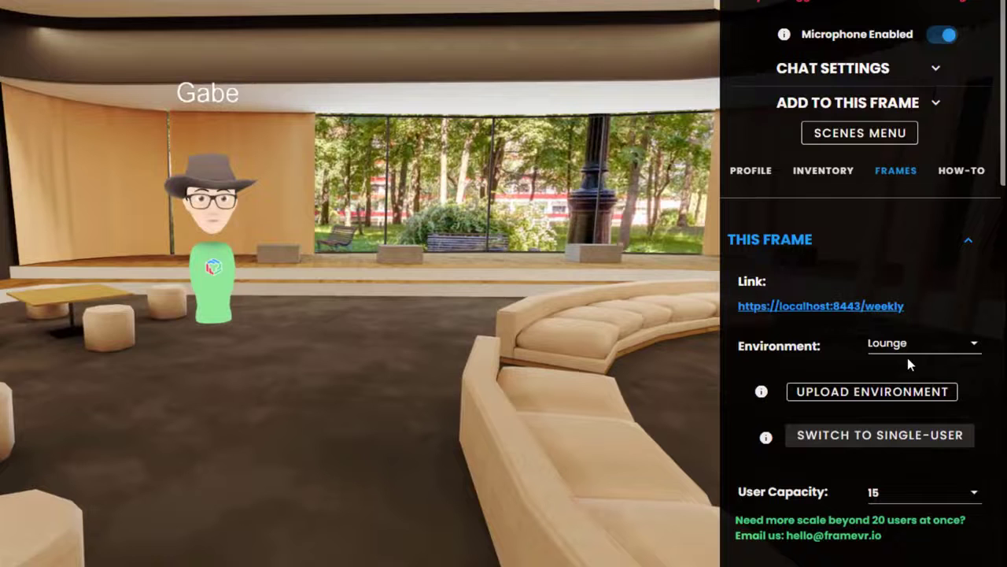
pyautogui.click(926, 343)
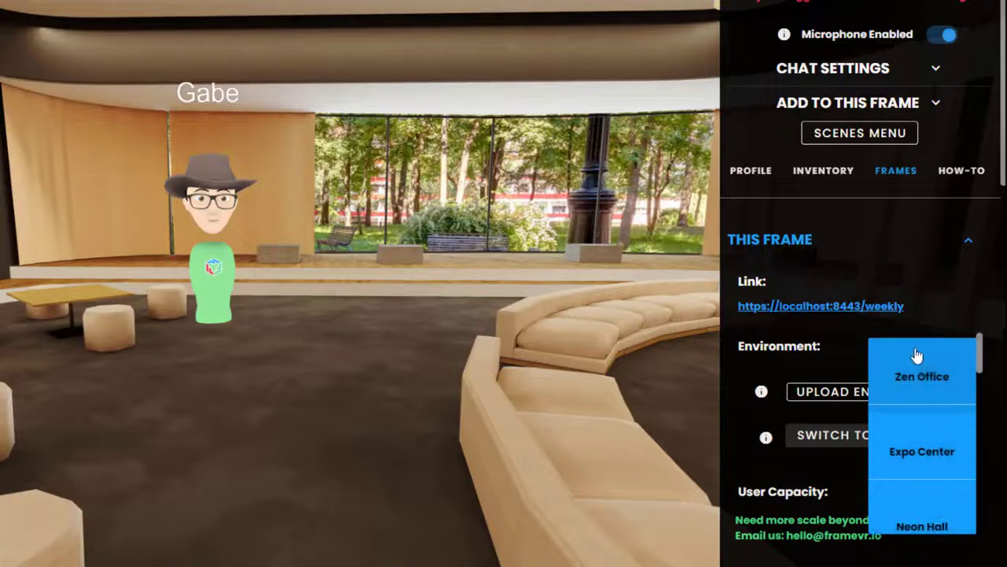
pyautogui.scroll(-3)
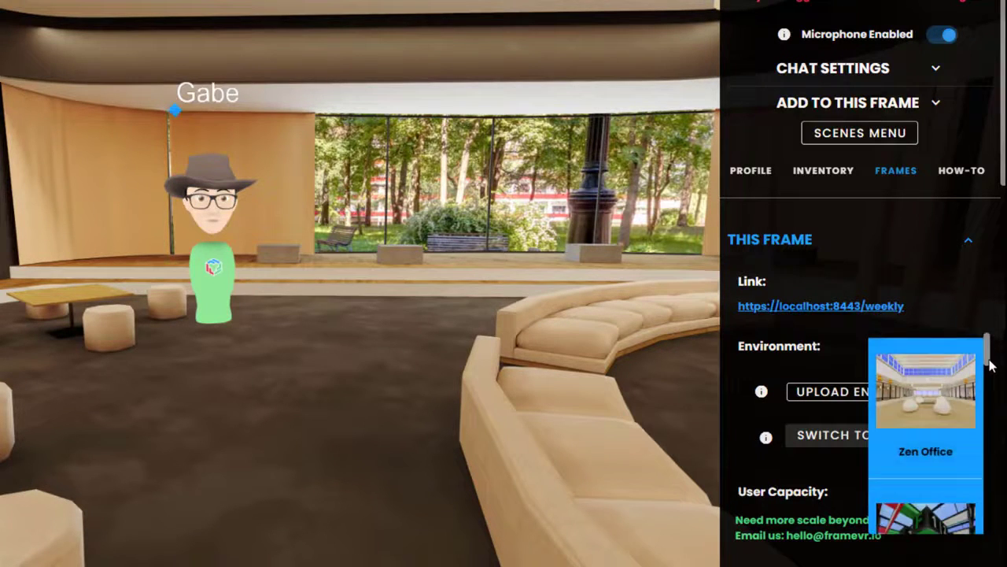
pyautogui.scroll(-3)
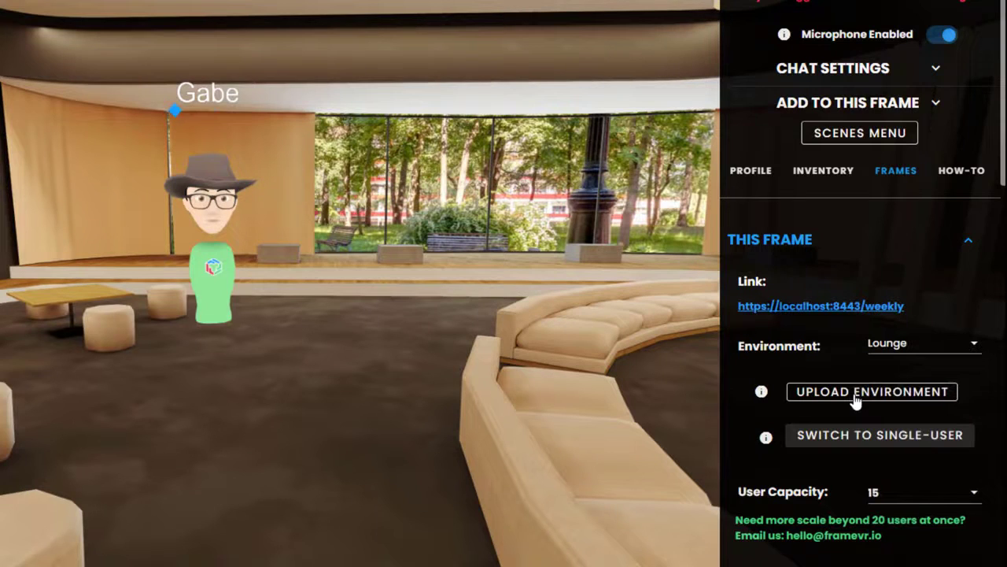
# Start Upload Environment and choose The Academy @ Fort Dunlop Reception GLB file
pyautogui.click(872, 391)
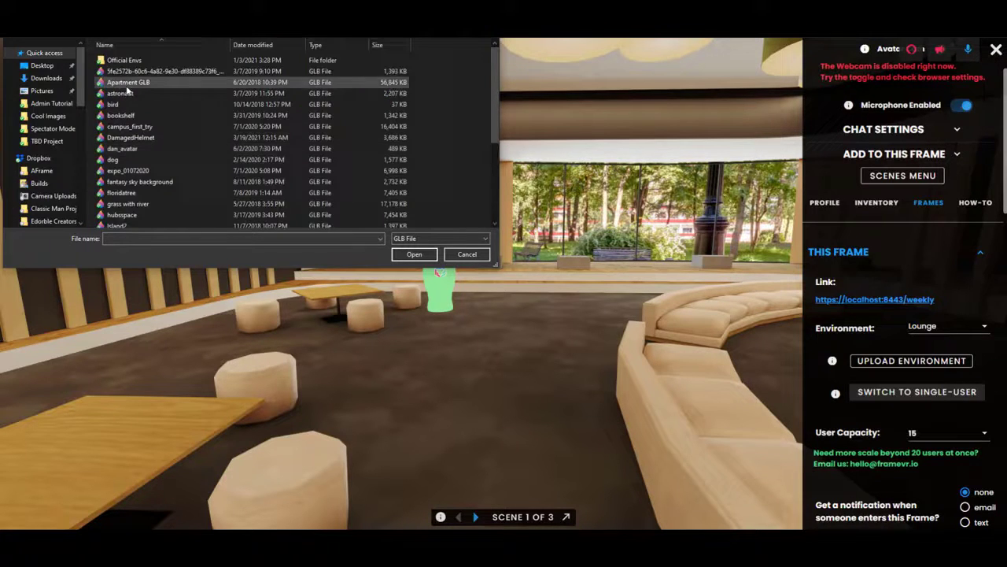
pyautogui.scroll(-3)
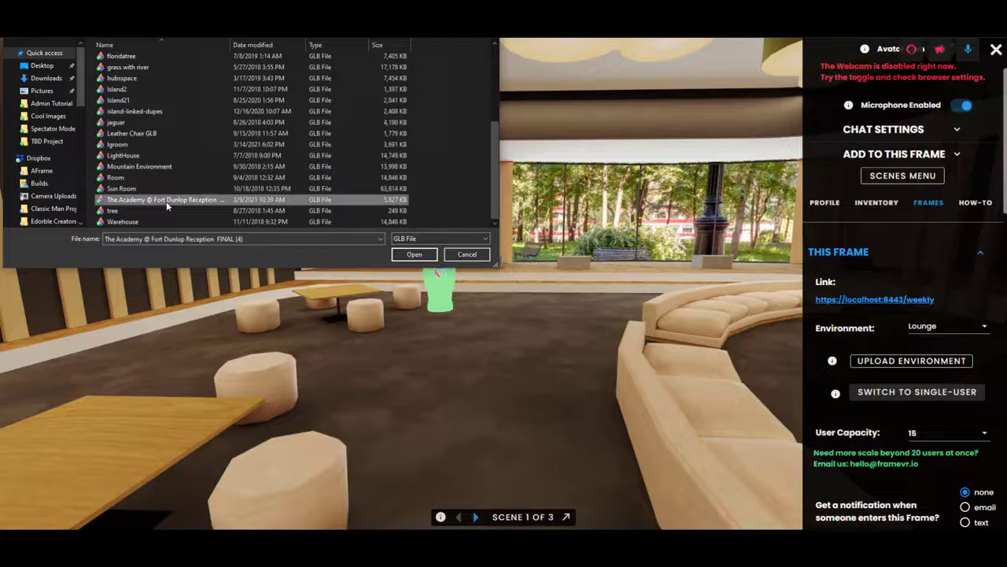
pyautogui.click(414, 254)
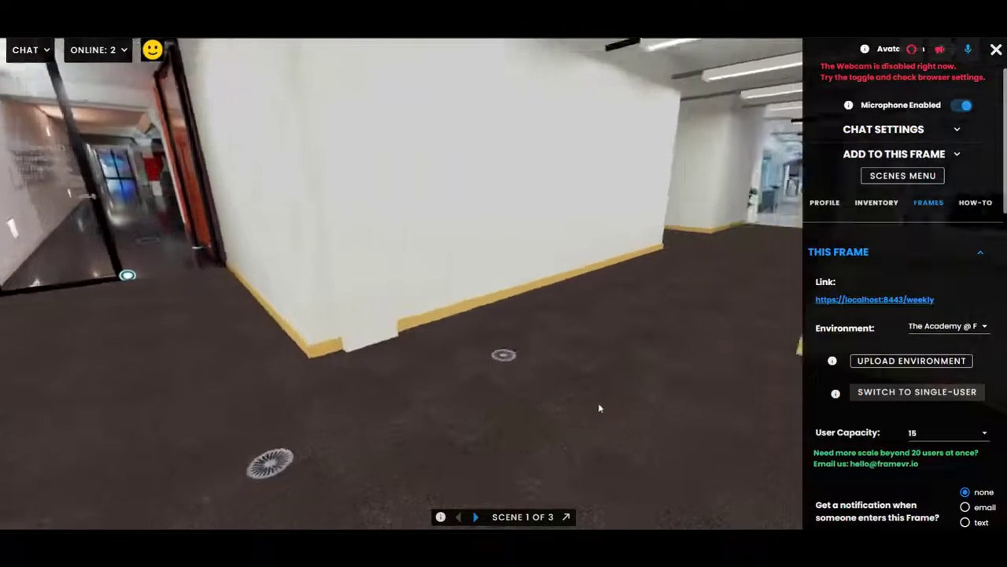
# With the Fort Dunlop Reception model loaded, bring up the Environment list to change it
pyautogui.click(947, 325)
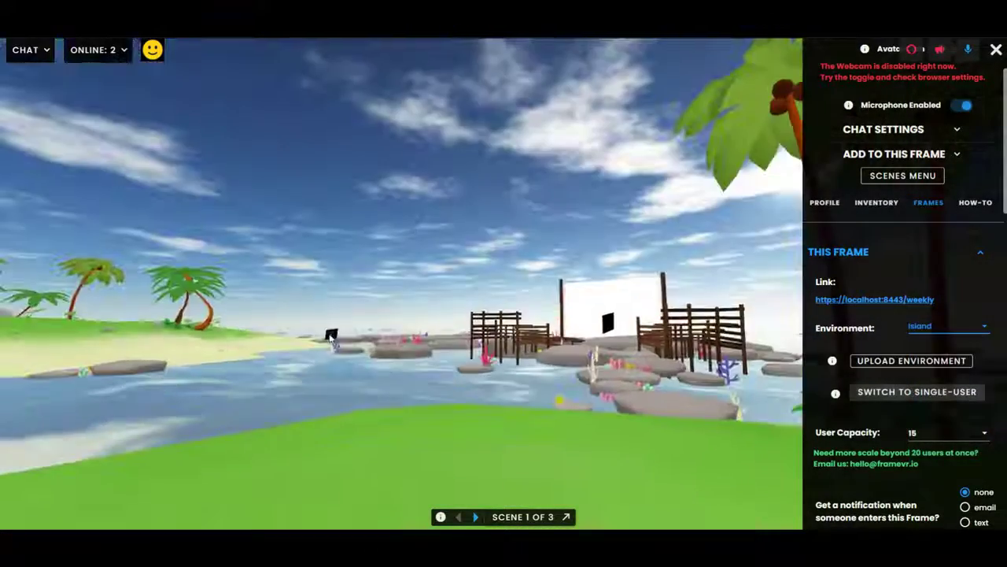
# Look around the newly loaded Island scene with its palm trees and docks
pyautogui.moveTo(331, 339); pyautogui.dragTo(658, 397)
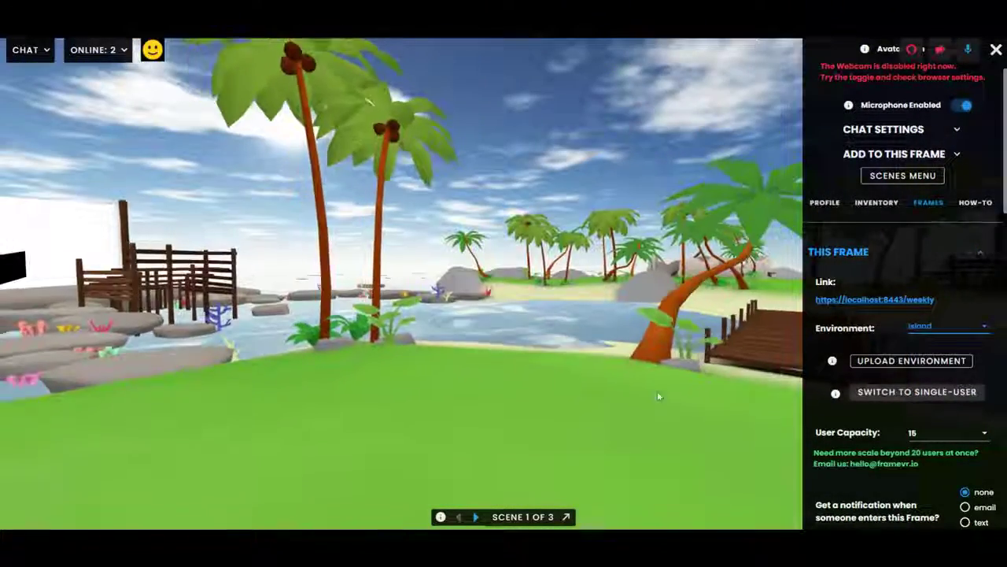